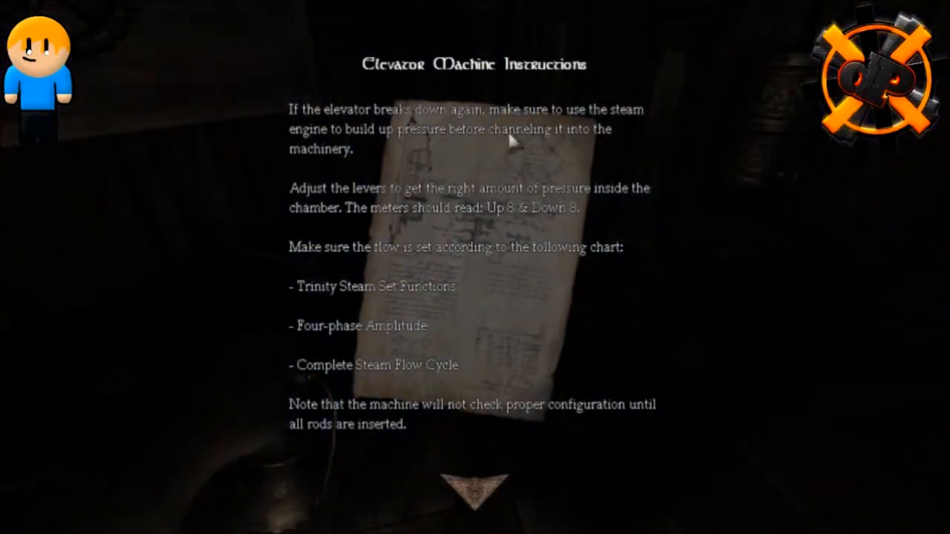
mouse_move(527, 151)
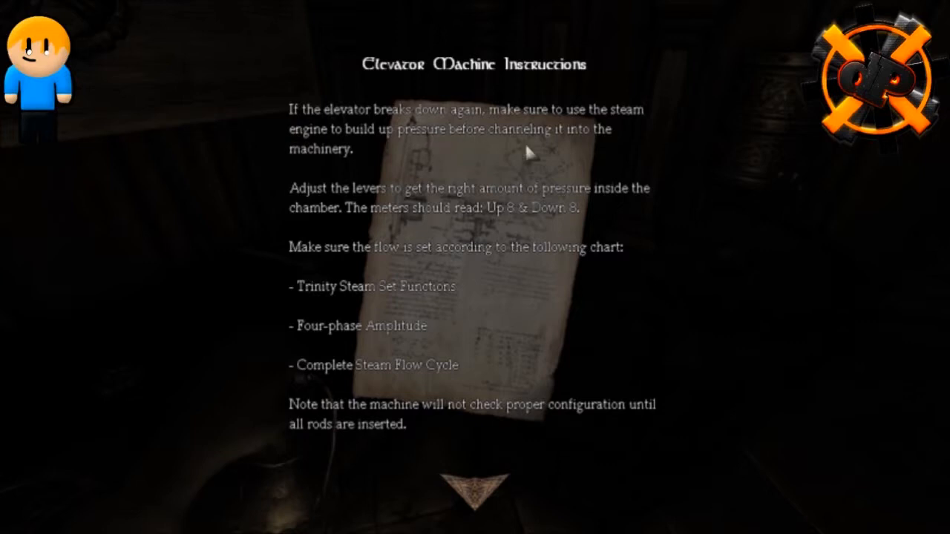
mouse_move(326, 152)
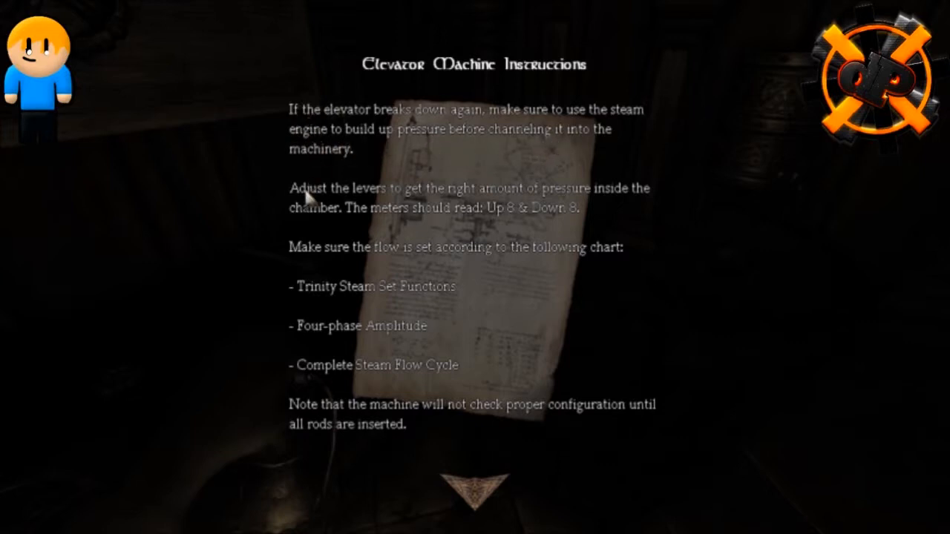
mouse_move(534, 196)
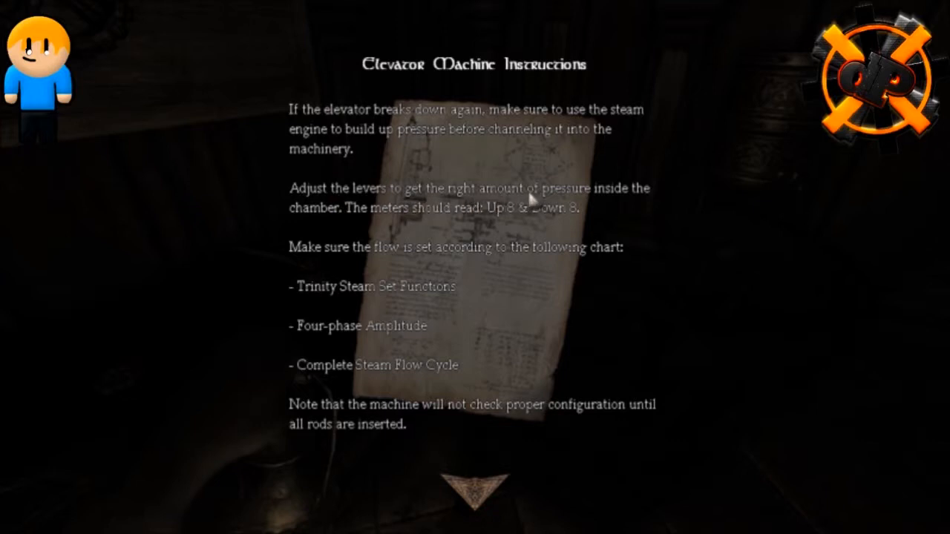
mouse_move(404, 221)
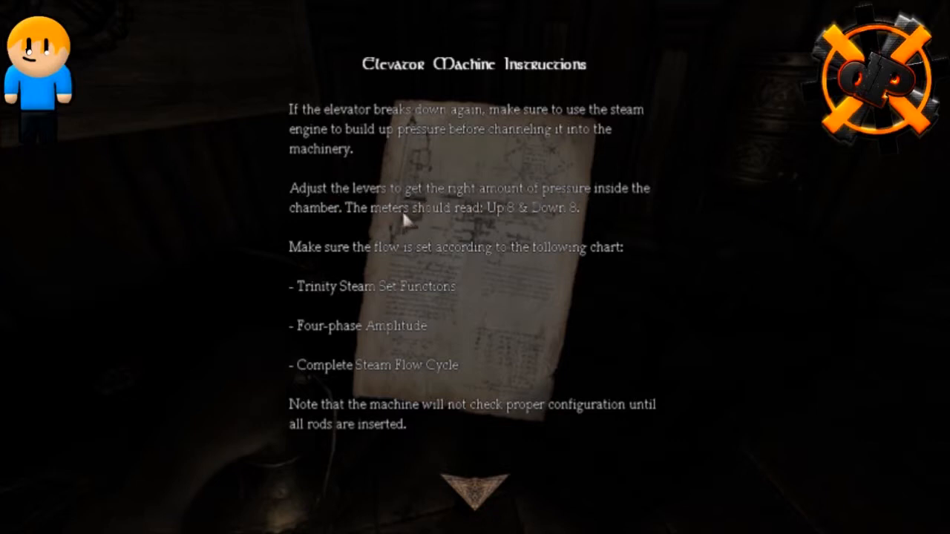
mouse_move(553, 220)
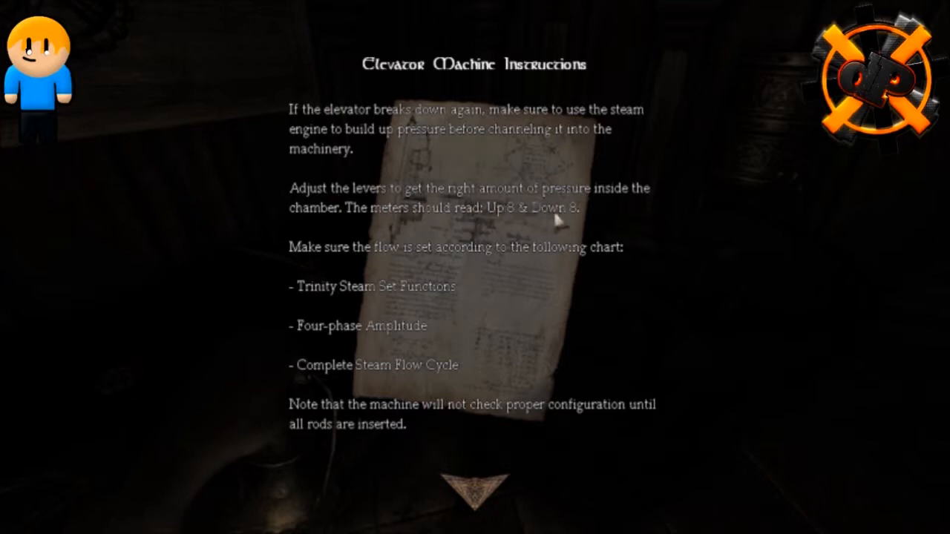
mouse_move(460, 264)
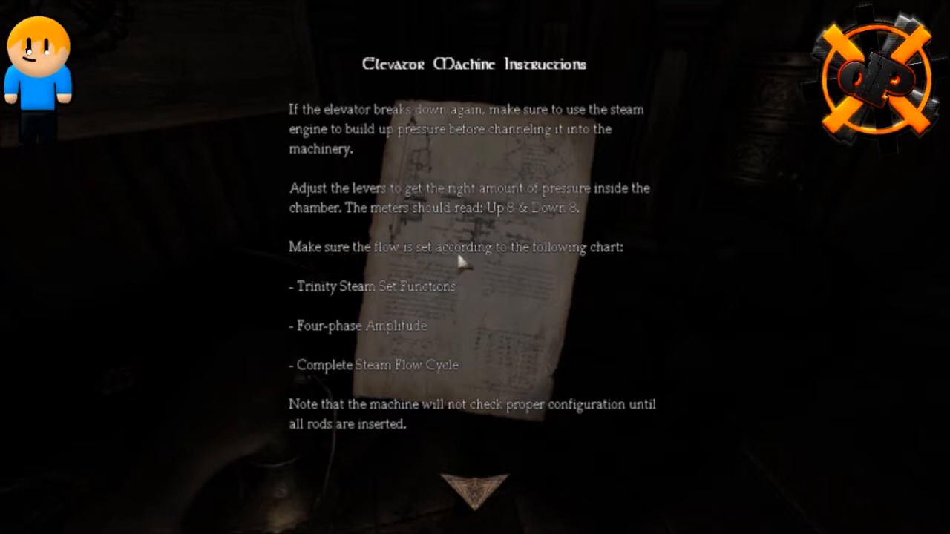
mouse_move(371, 296)
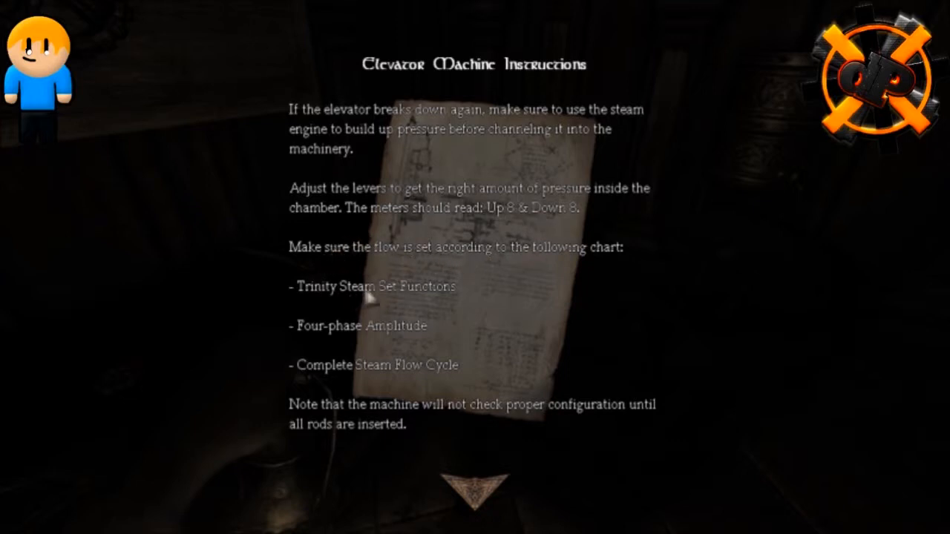
mouse_move(312, 338)
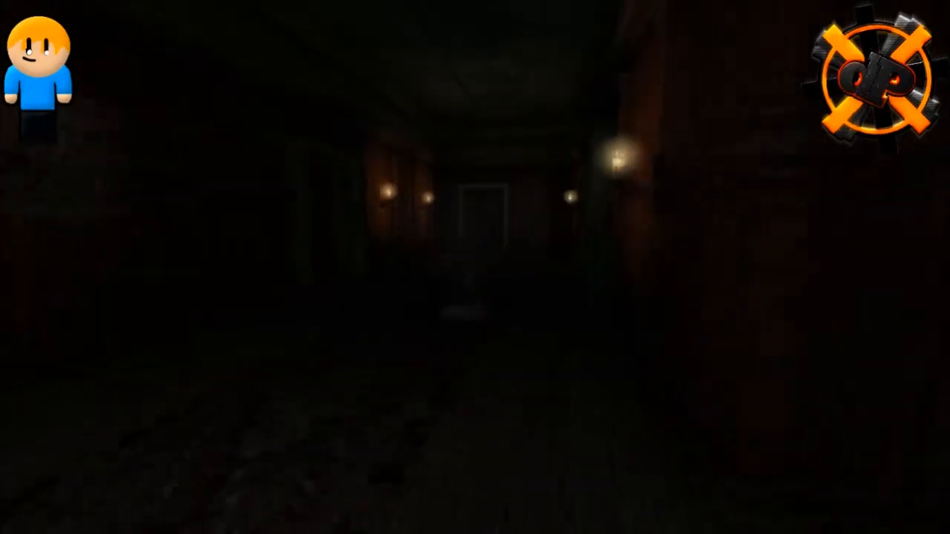
mouse_move(475, 267)
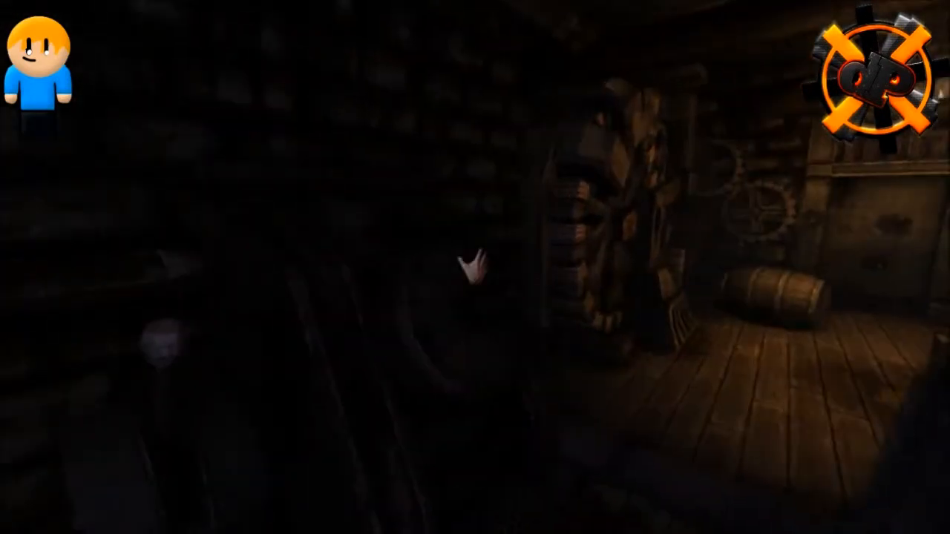
mouse_move(475, 267)
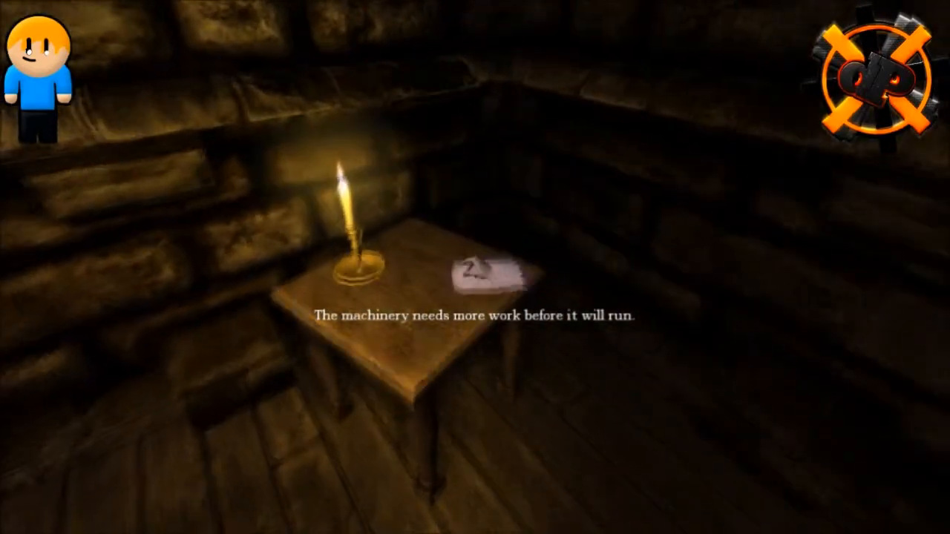
Step: Read Daniel's Diary entry "Haunted (3/3)", dated 17th of July 1839, from the candlelit table
click(482, 279)
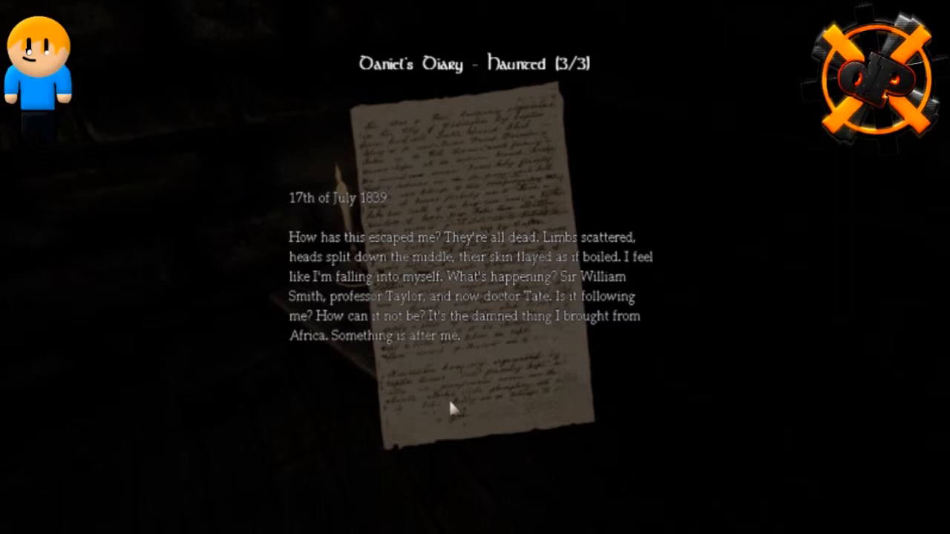
mouse_move(457, 404)
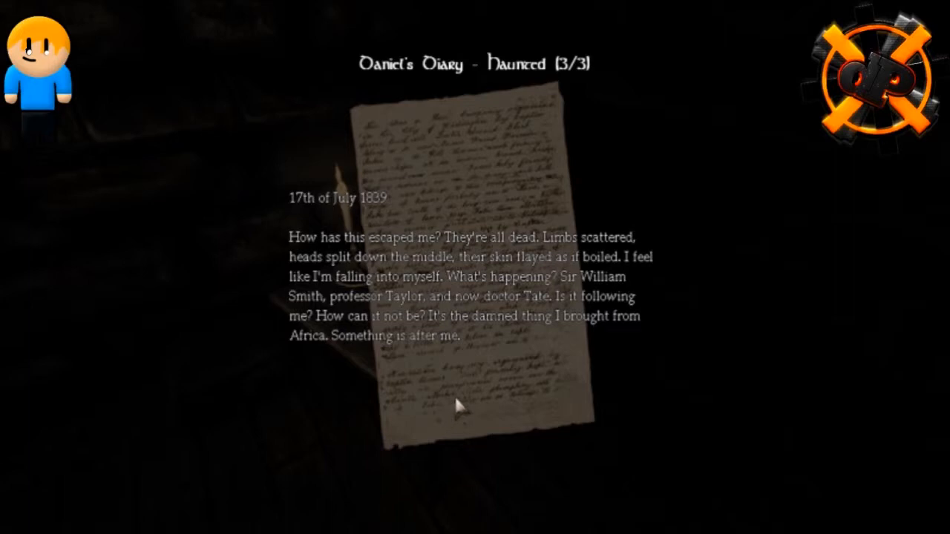